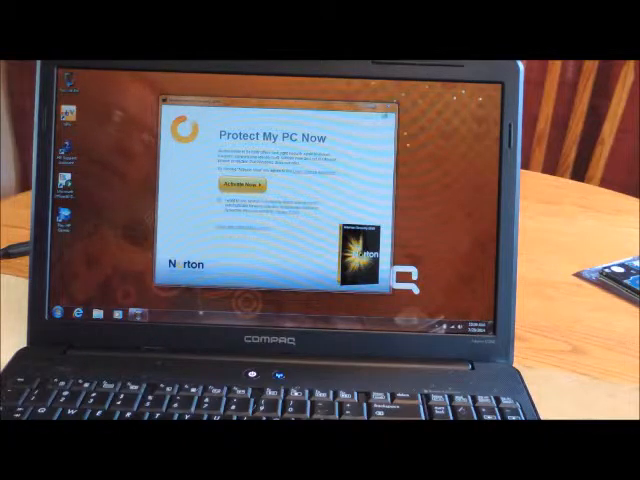
Dismiss the 'Protect My PC Now' window, bringing up its exit confirmation prompt
left_click(238, 188)
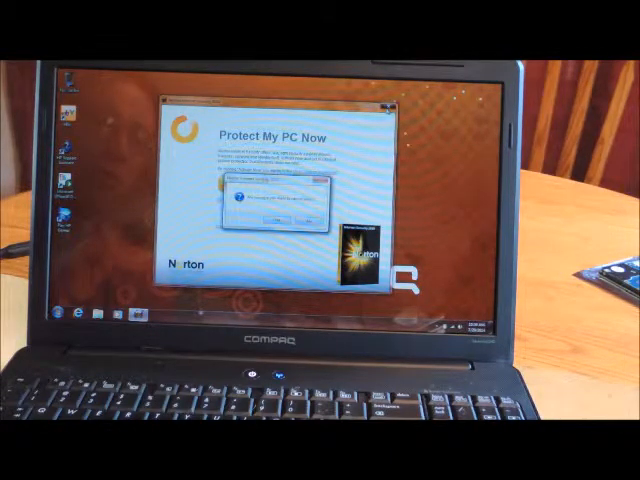